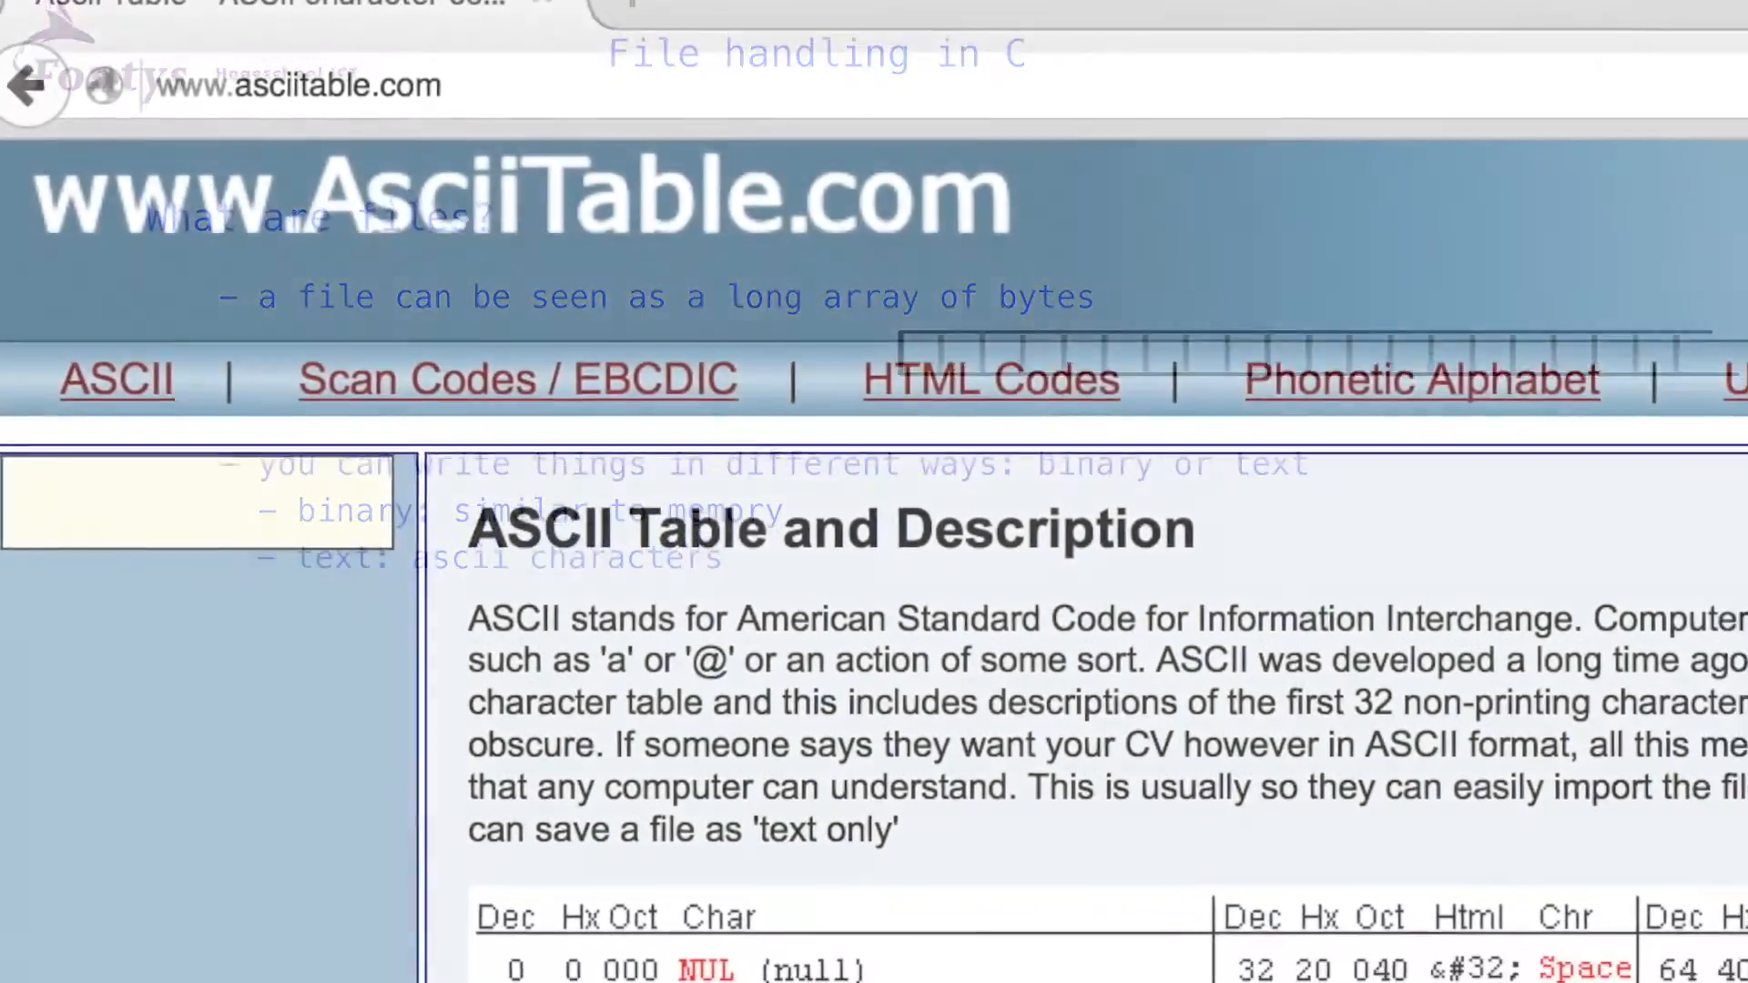
# - Scroll down the asciitable.com page to the decimal, hex and octal code table
pyautogui.scroll(-3)
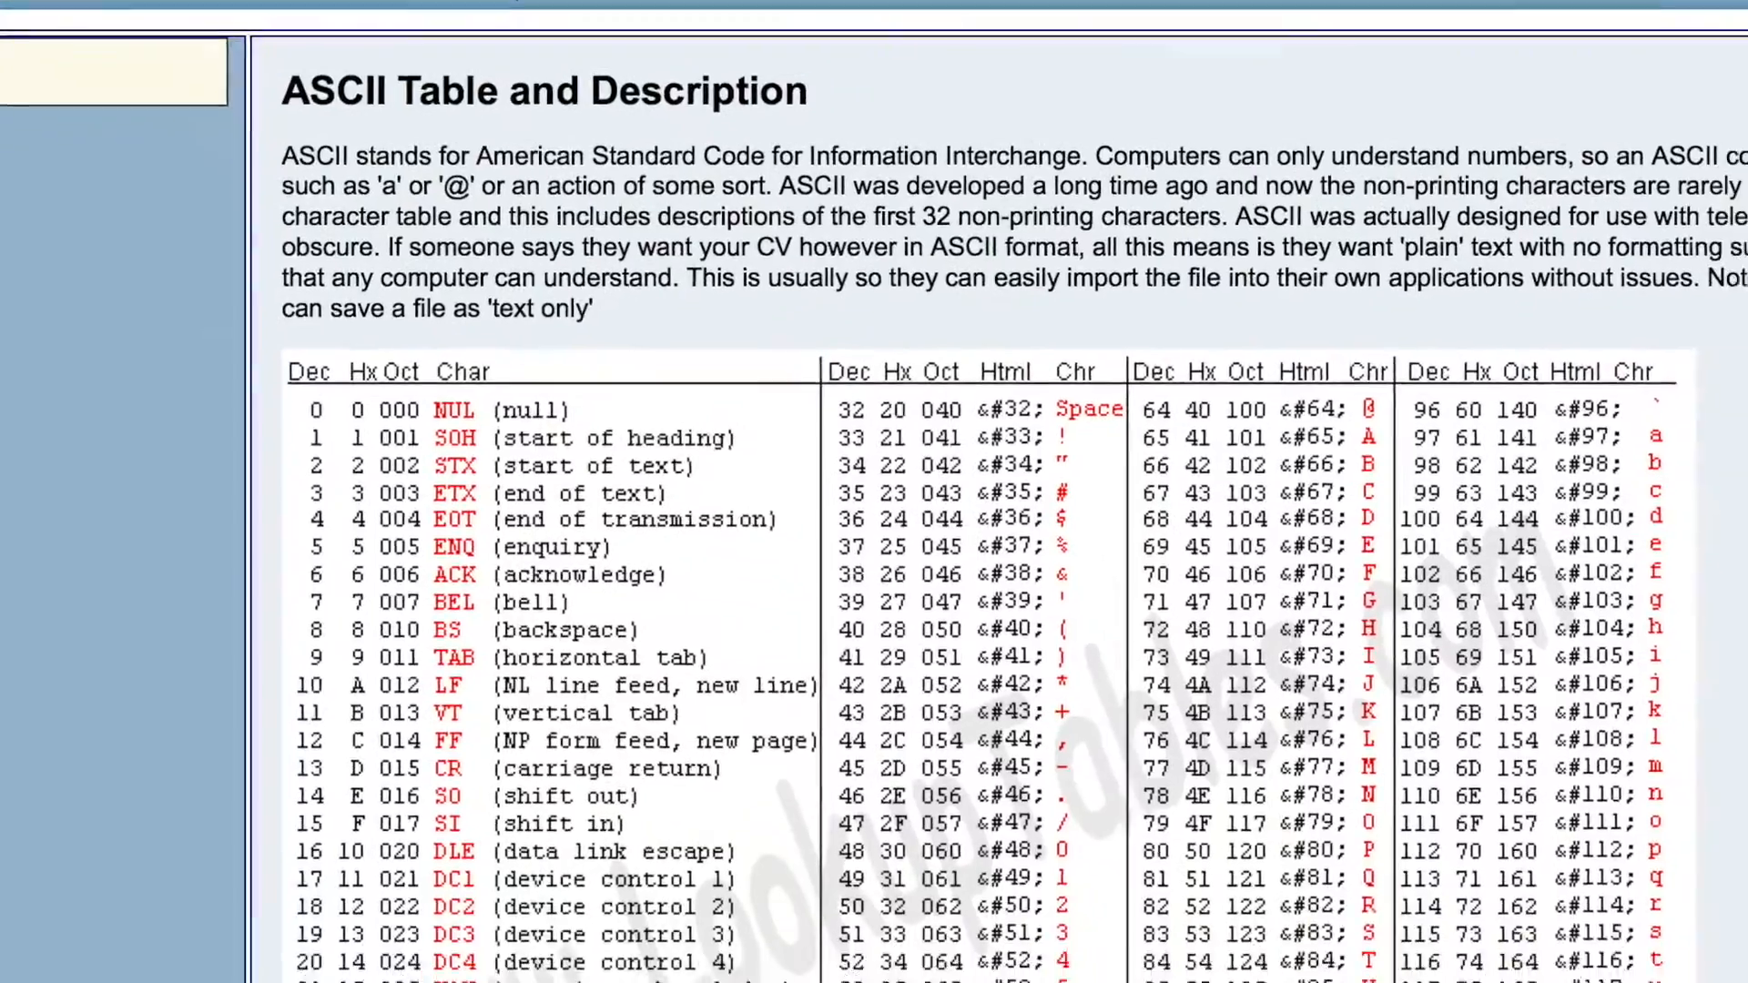
pyautogui.scroll(-3)
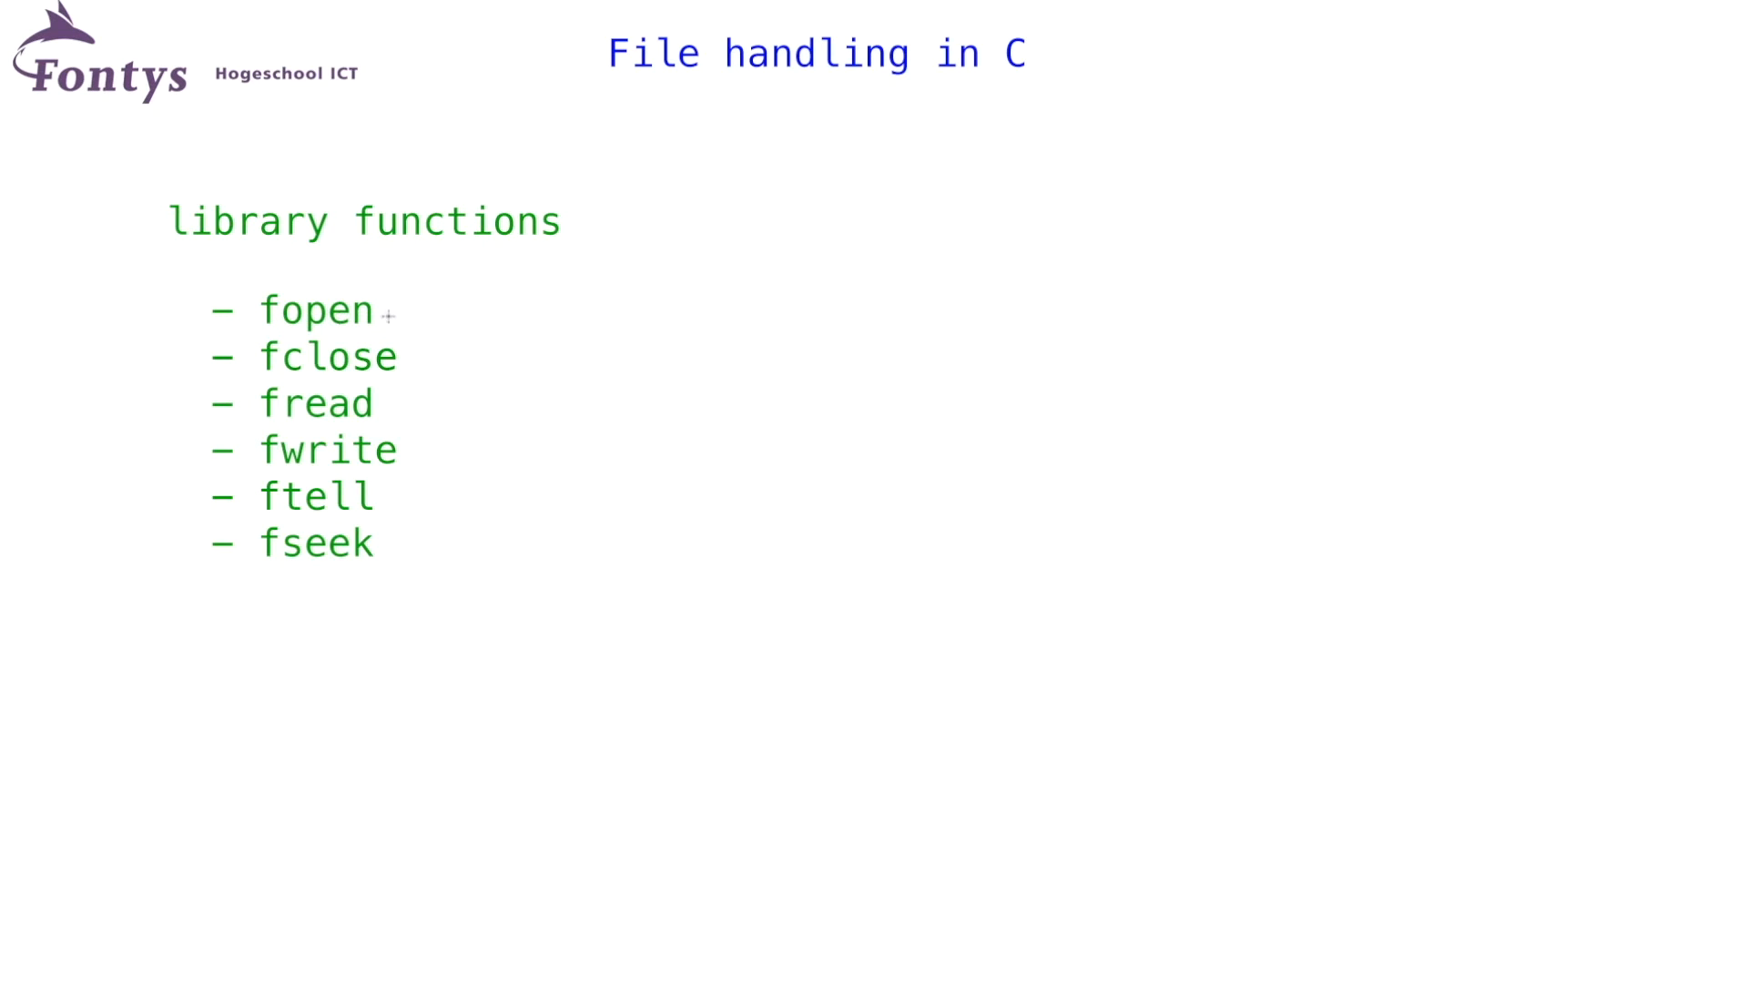
pyautogui.moveTo(292, 370)
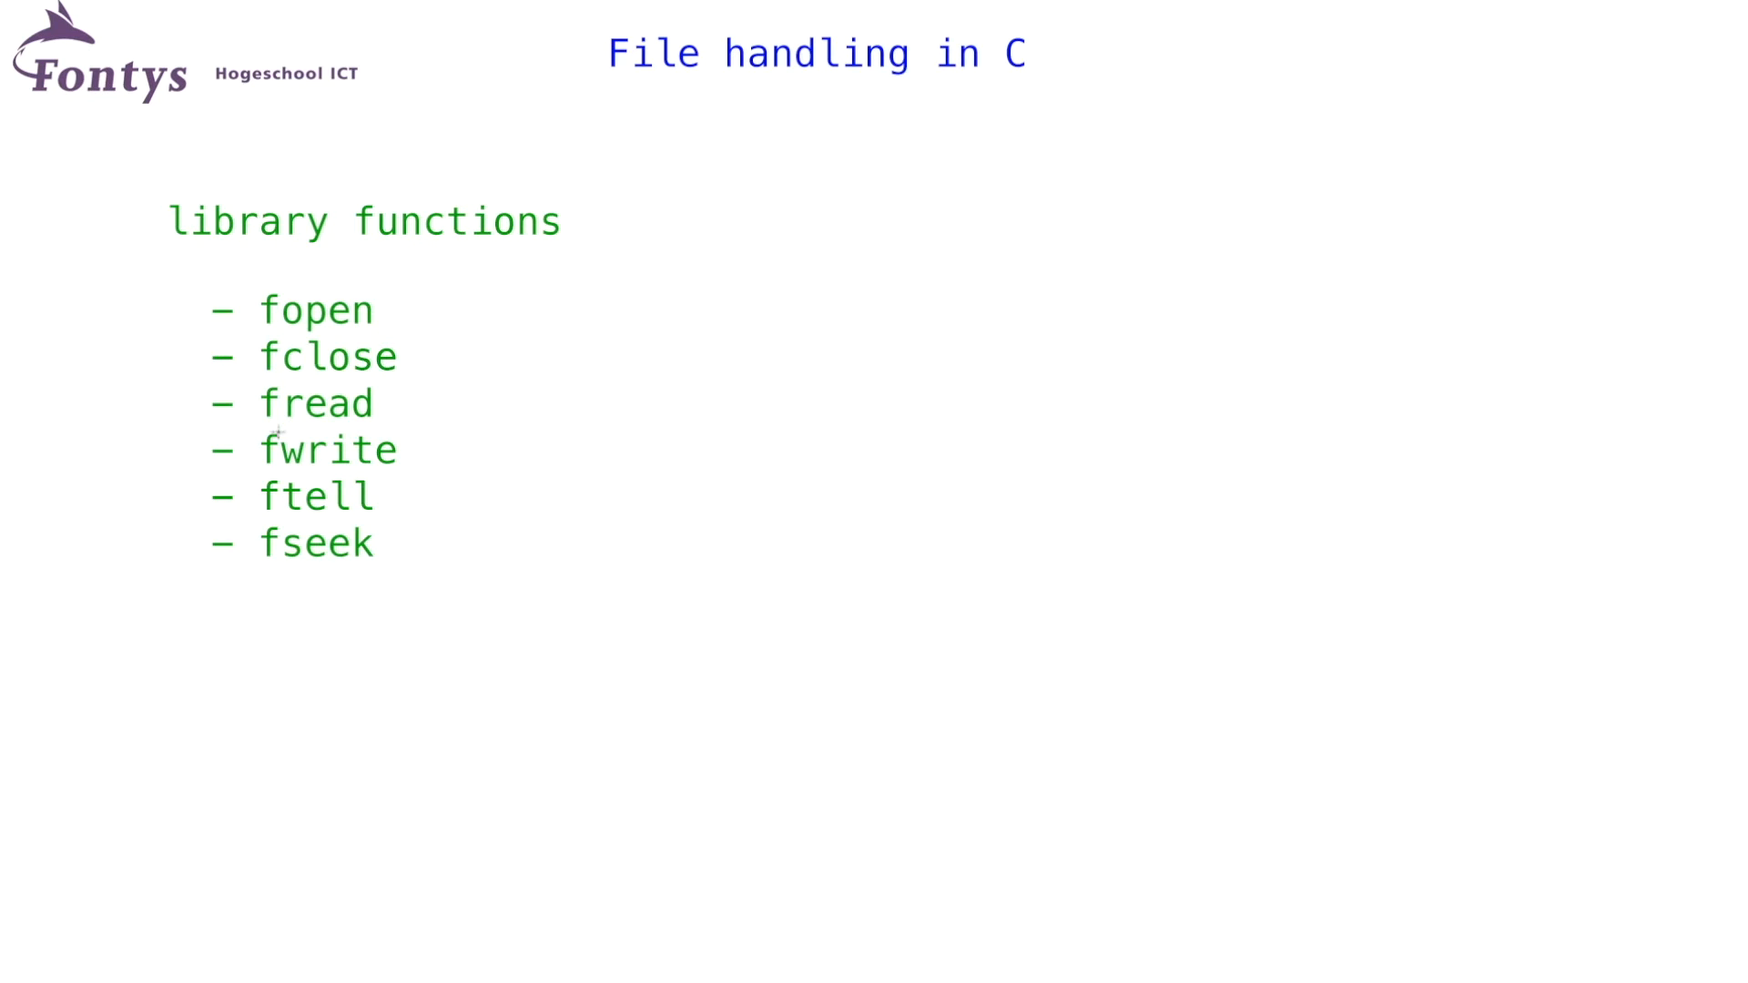
pyautogui.moveTo(340, 422)
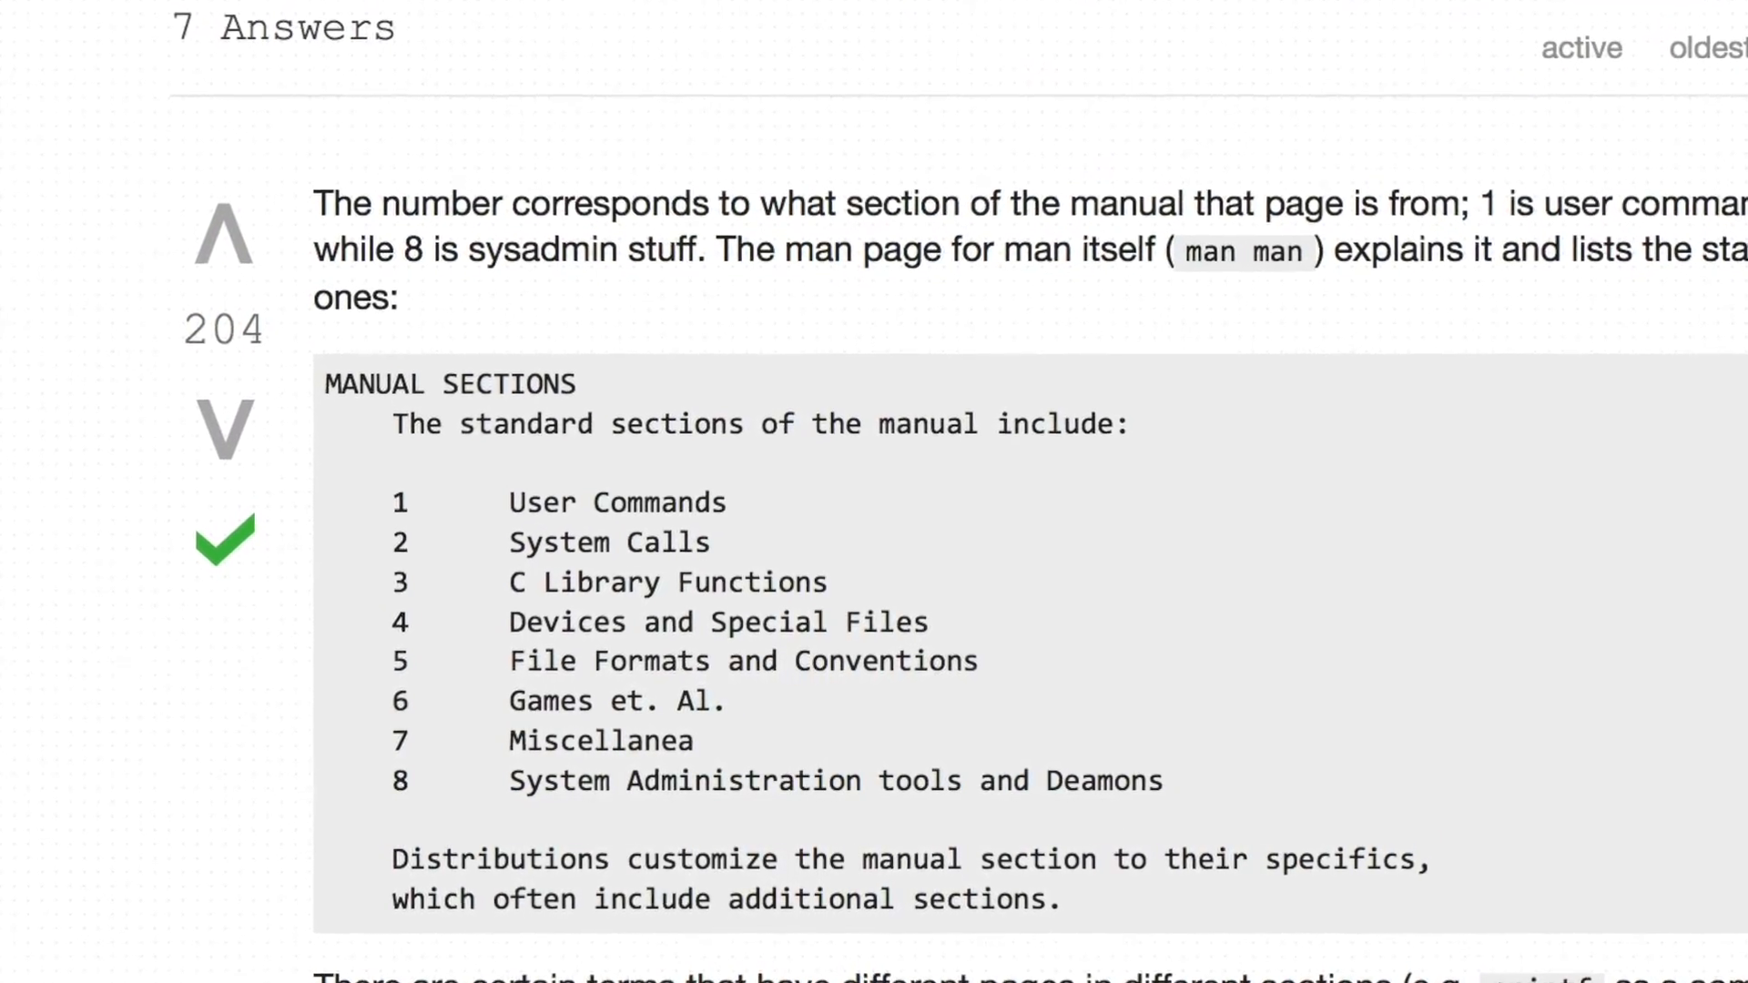
# - Reveal the 'Do read the man pages!' note and the man 3 fopen terminal screenshot
pyautogui.scroll(3)
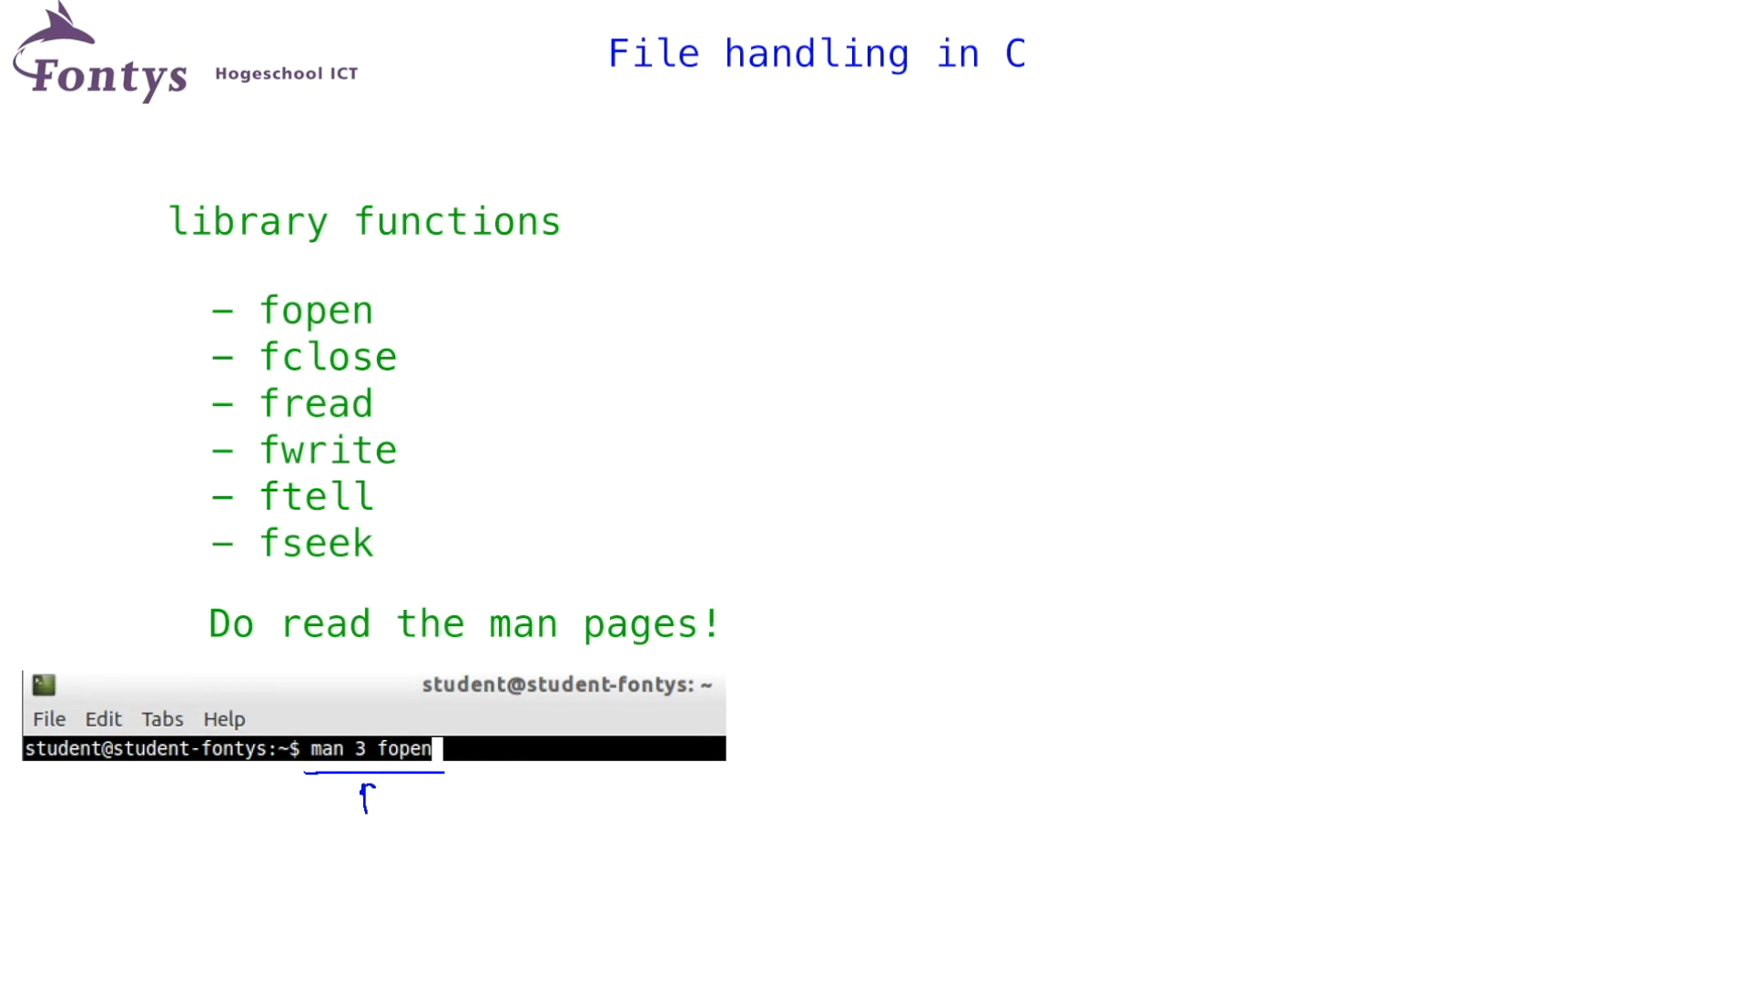
# - Advance to the fopen(3) man page screenshot showing the #include <stdio.h> synopsis
pyautogui.press('Return')
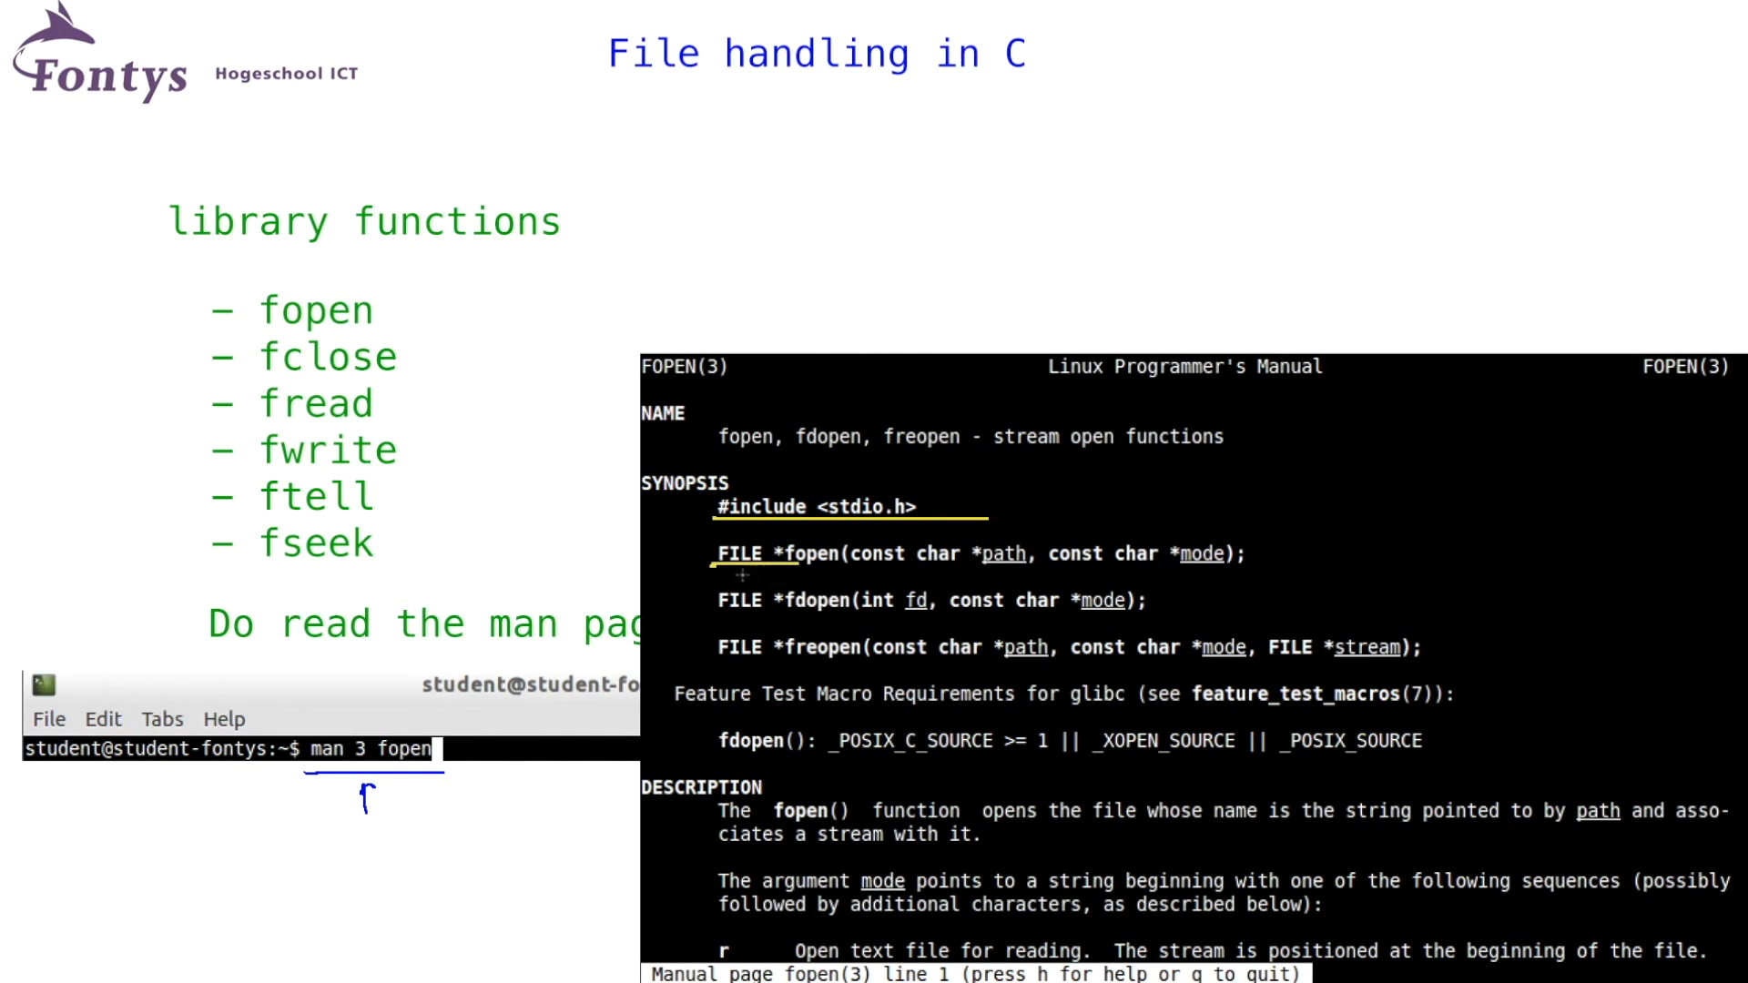
pyautogui.moveTo(858, 569)
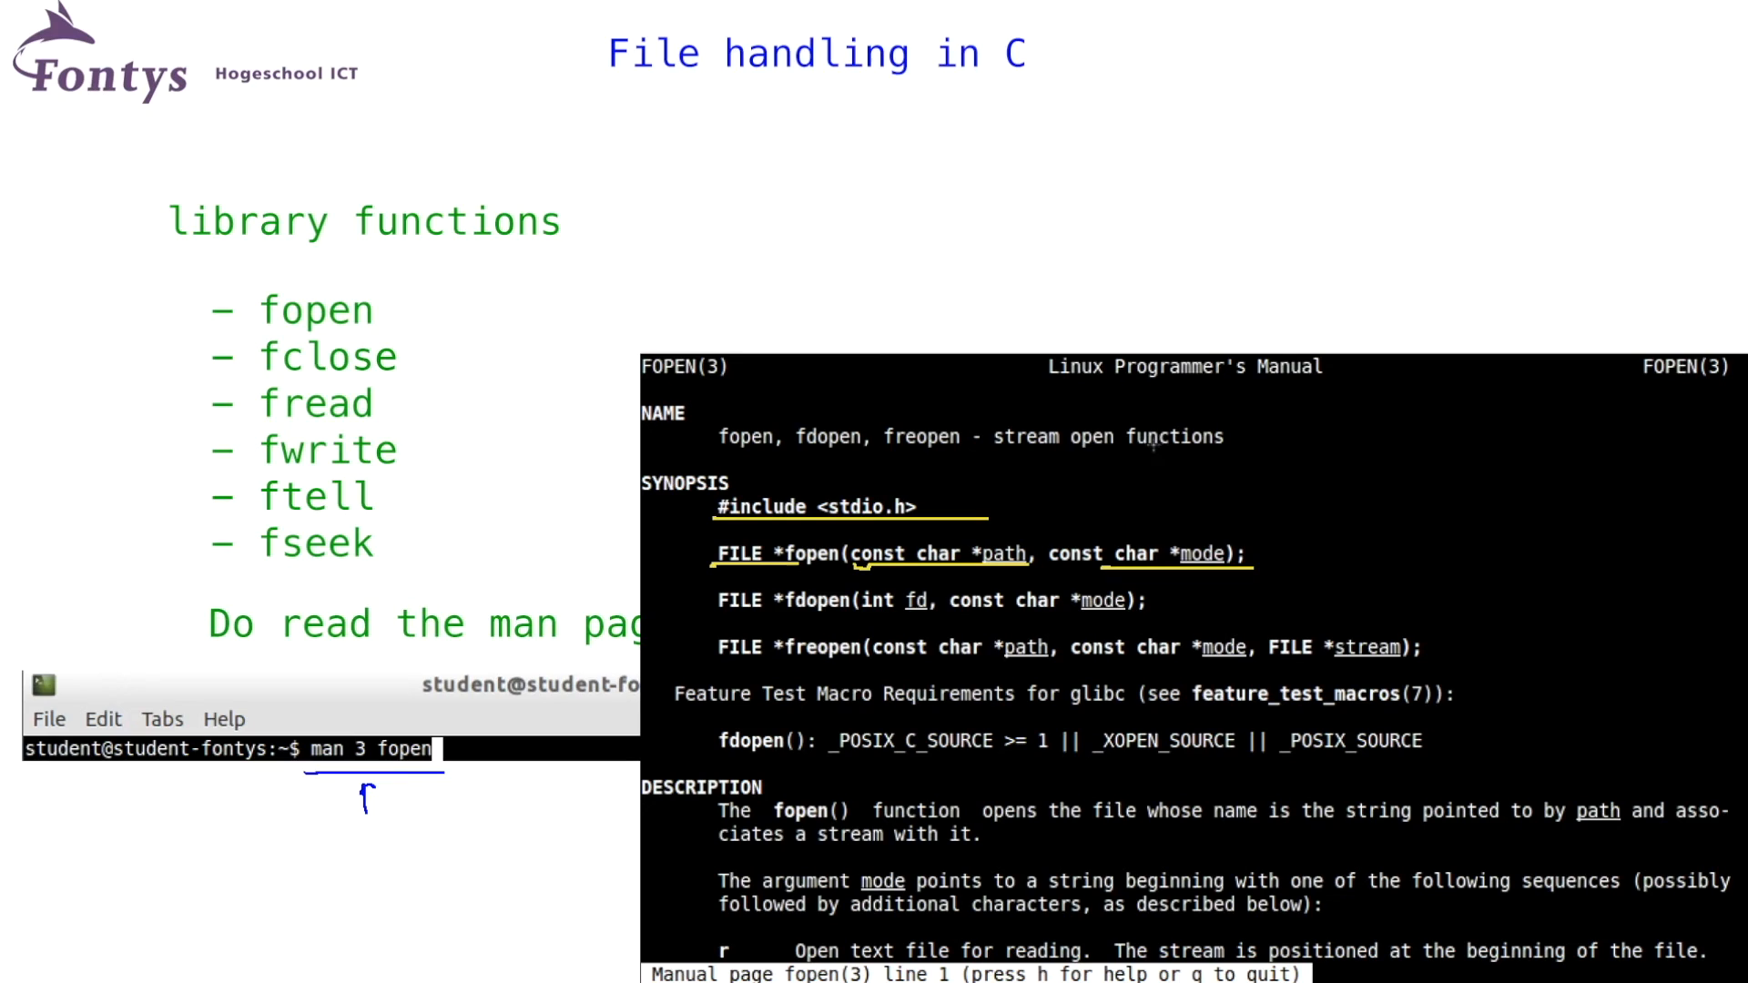
pyautogui.moveTo(1180, 470)
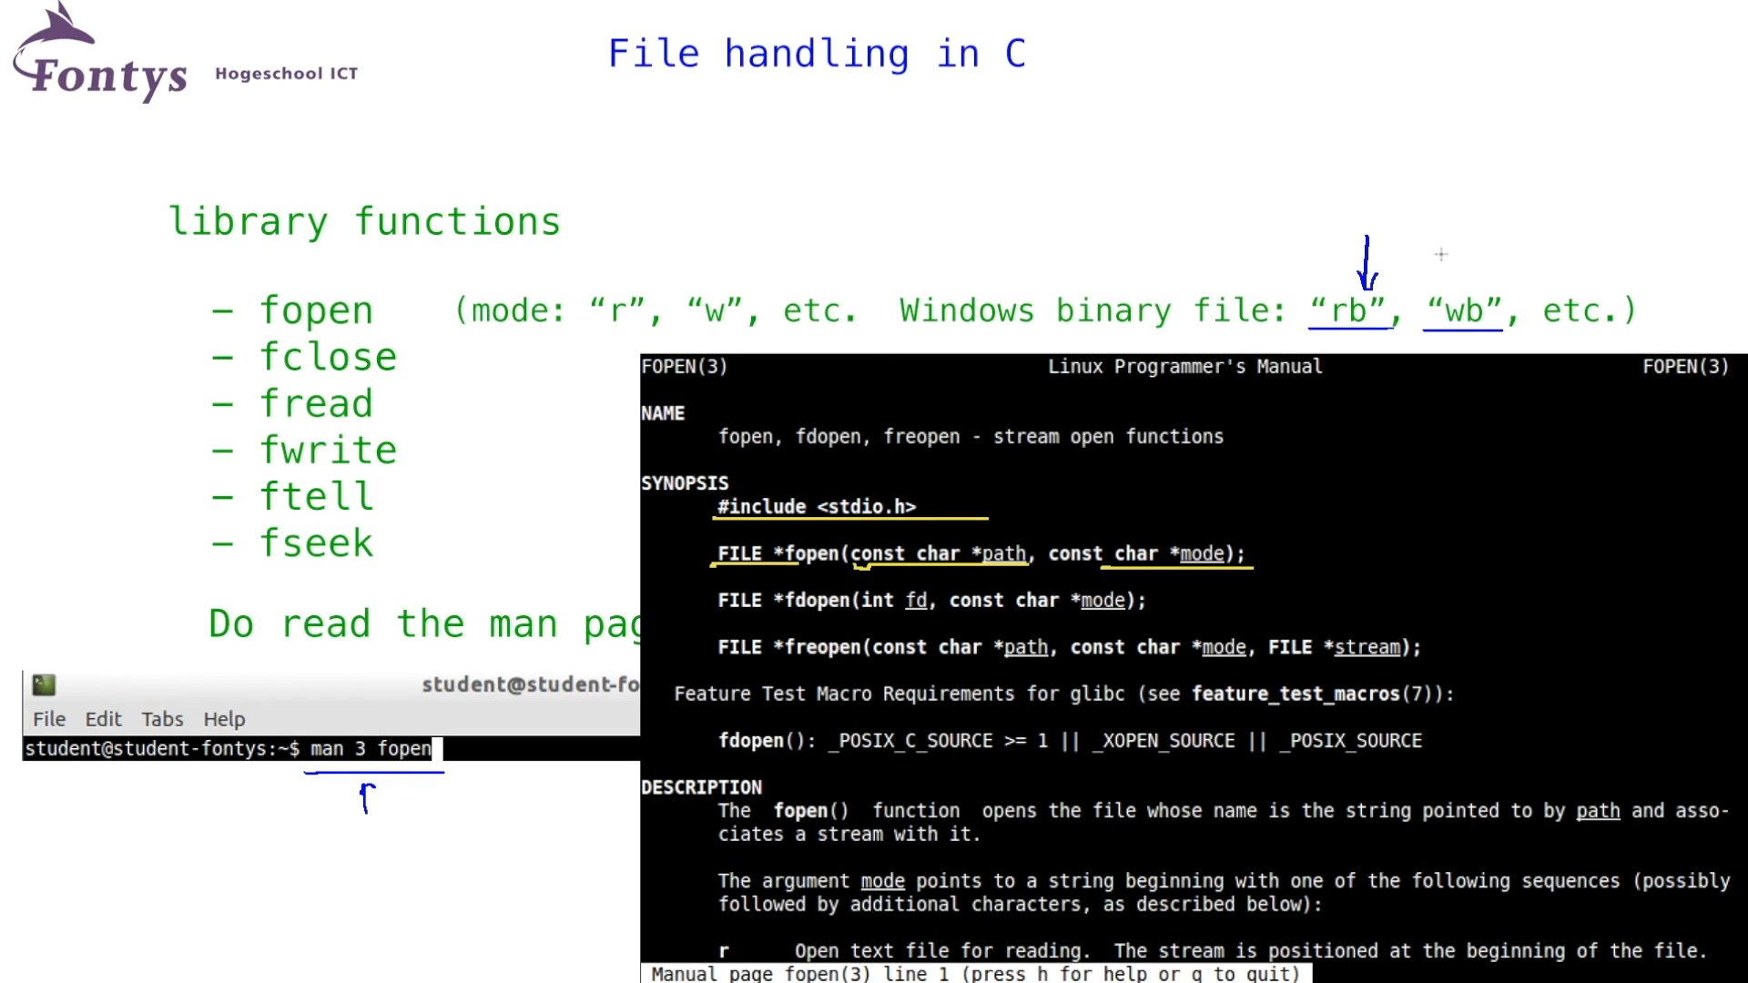
pyautogui.moveTo(1400, 203)
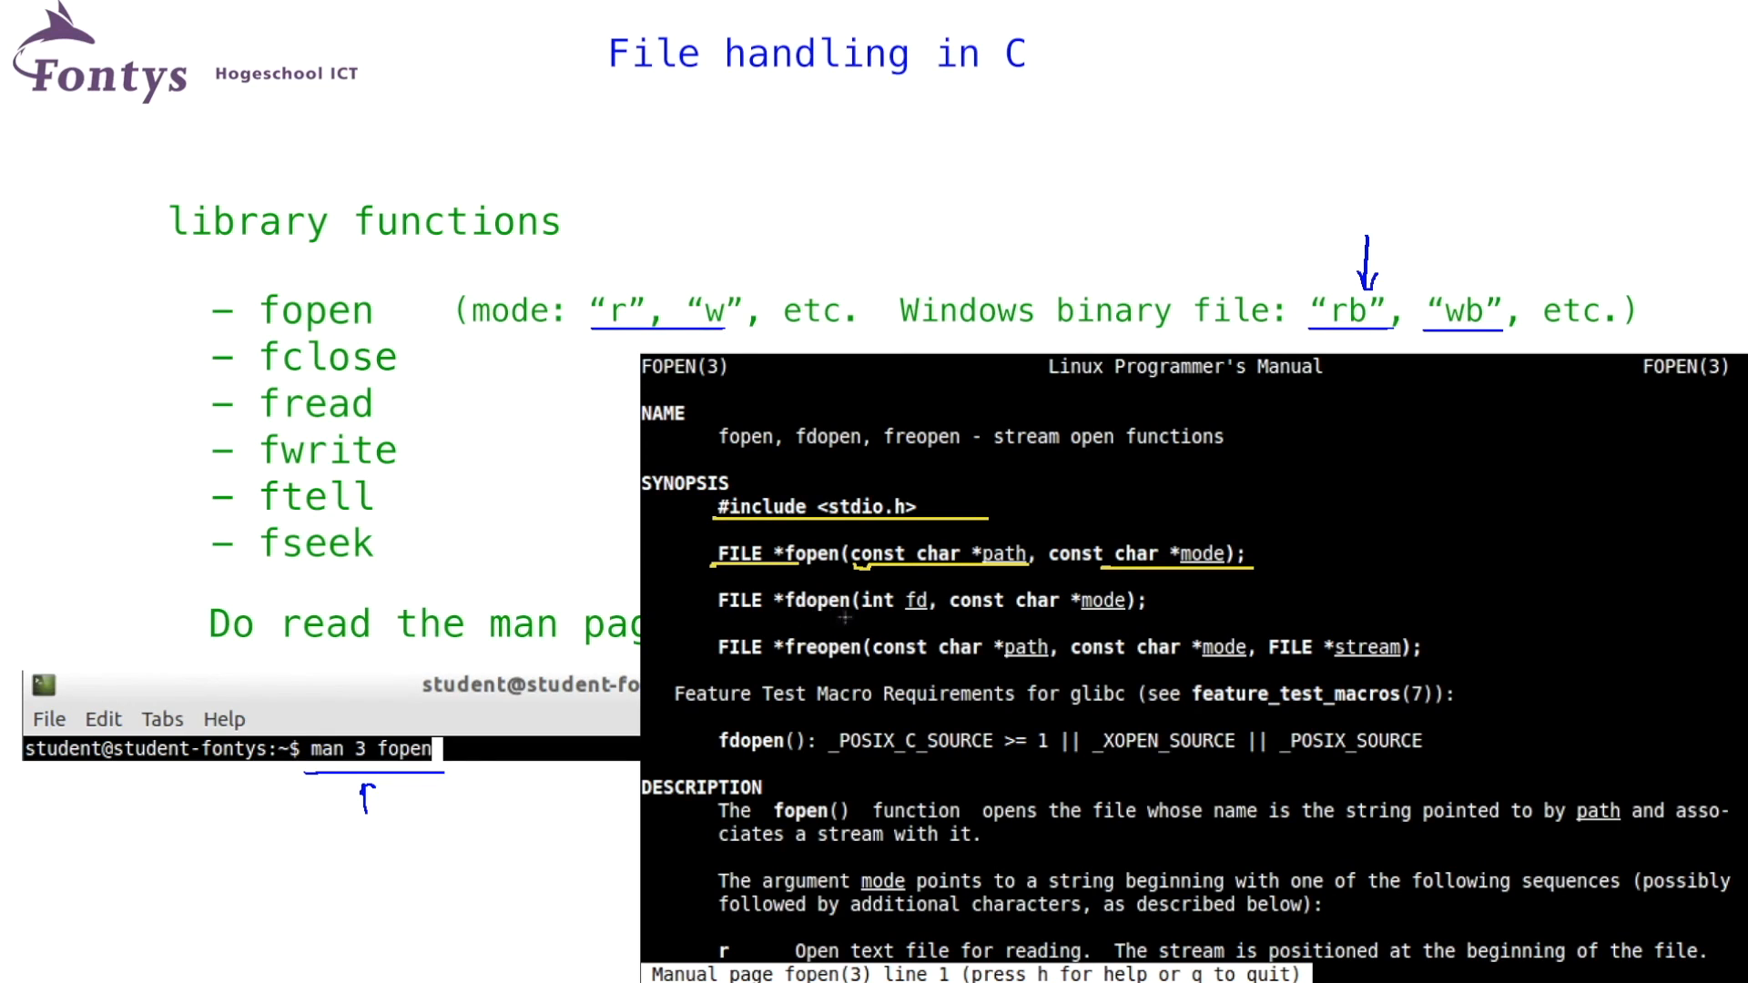
pyautogui.moveTo(915, 575)
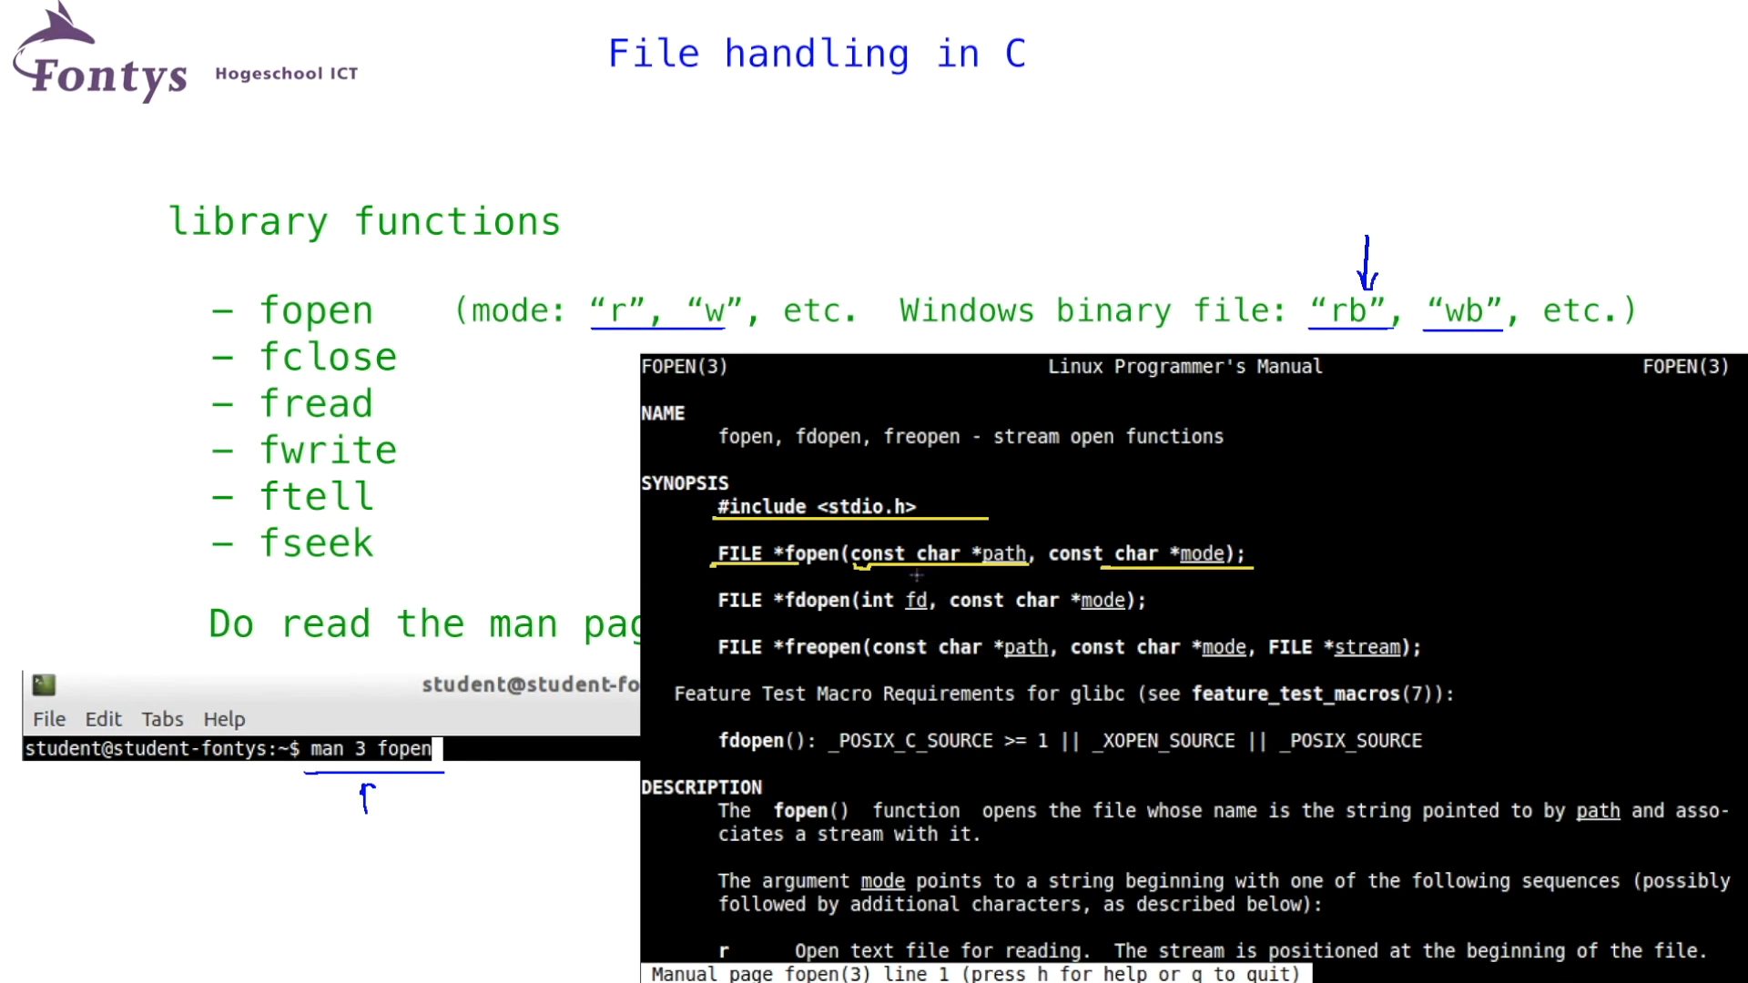
pyautogui.moveTo(773, 770)
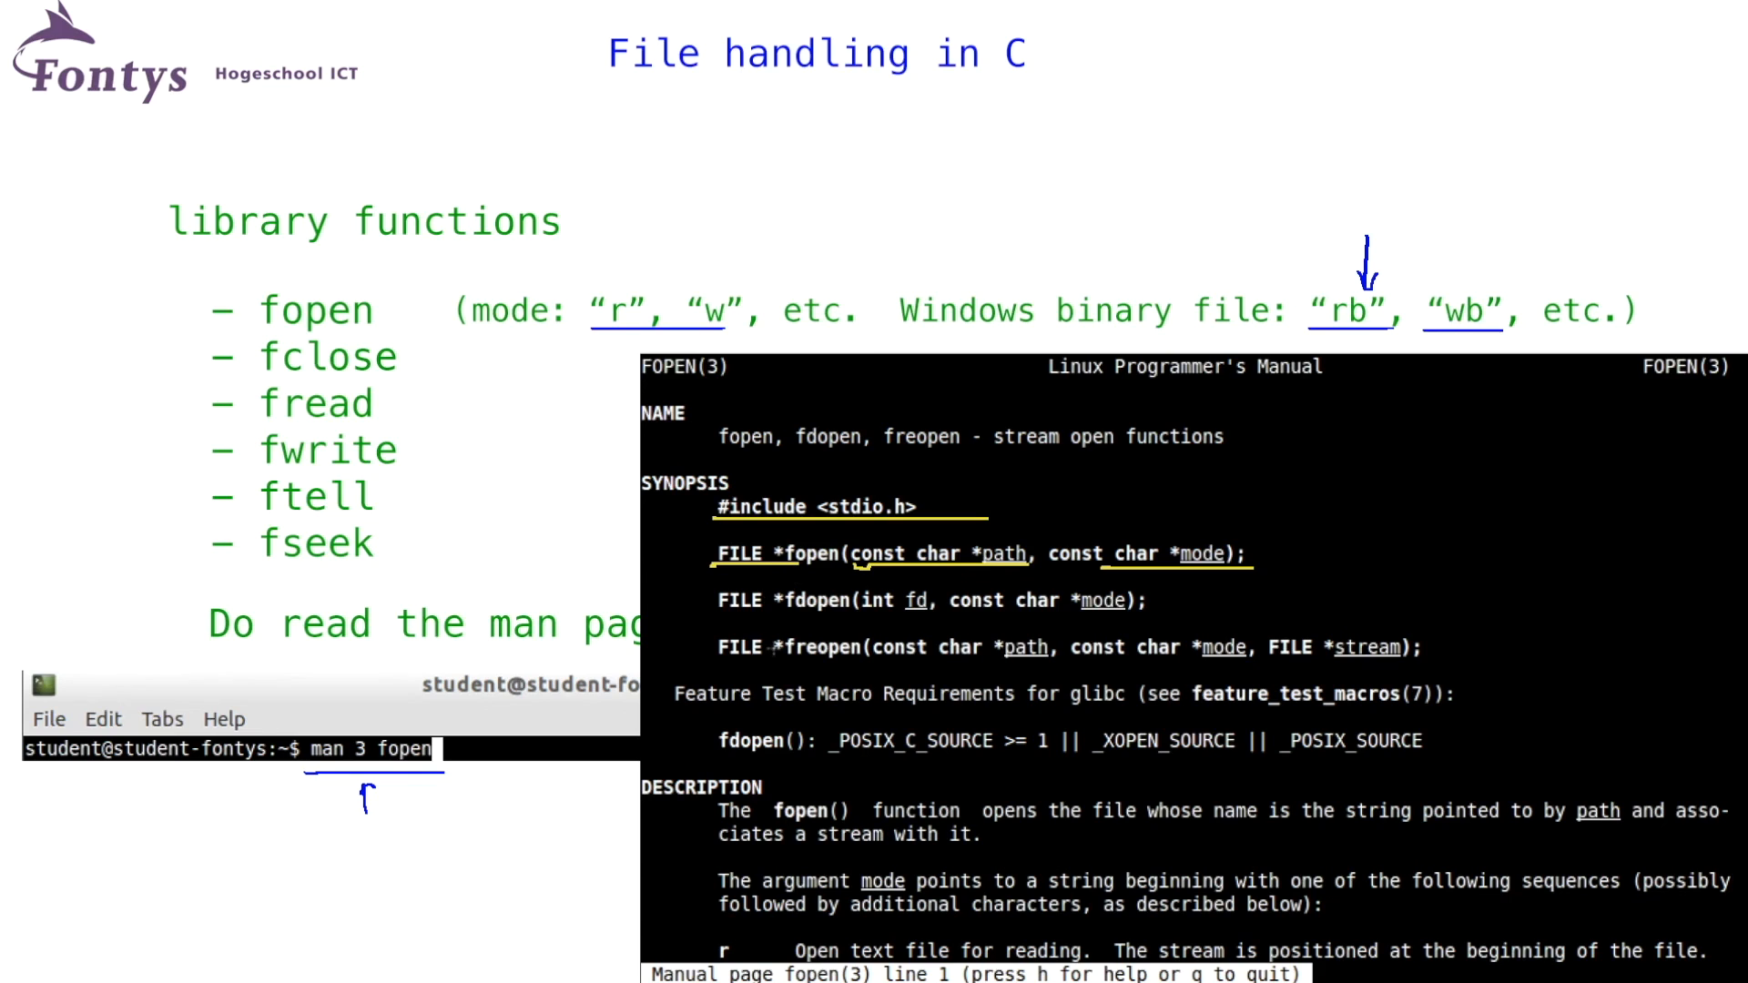
pyautogui.moveTo(800, 636)
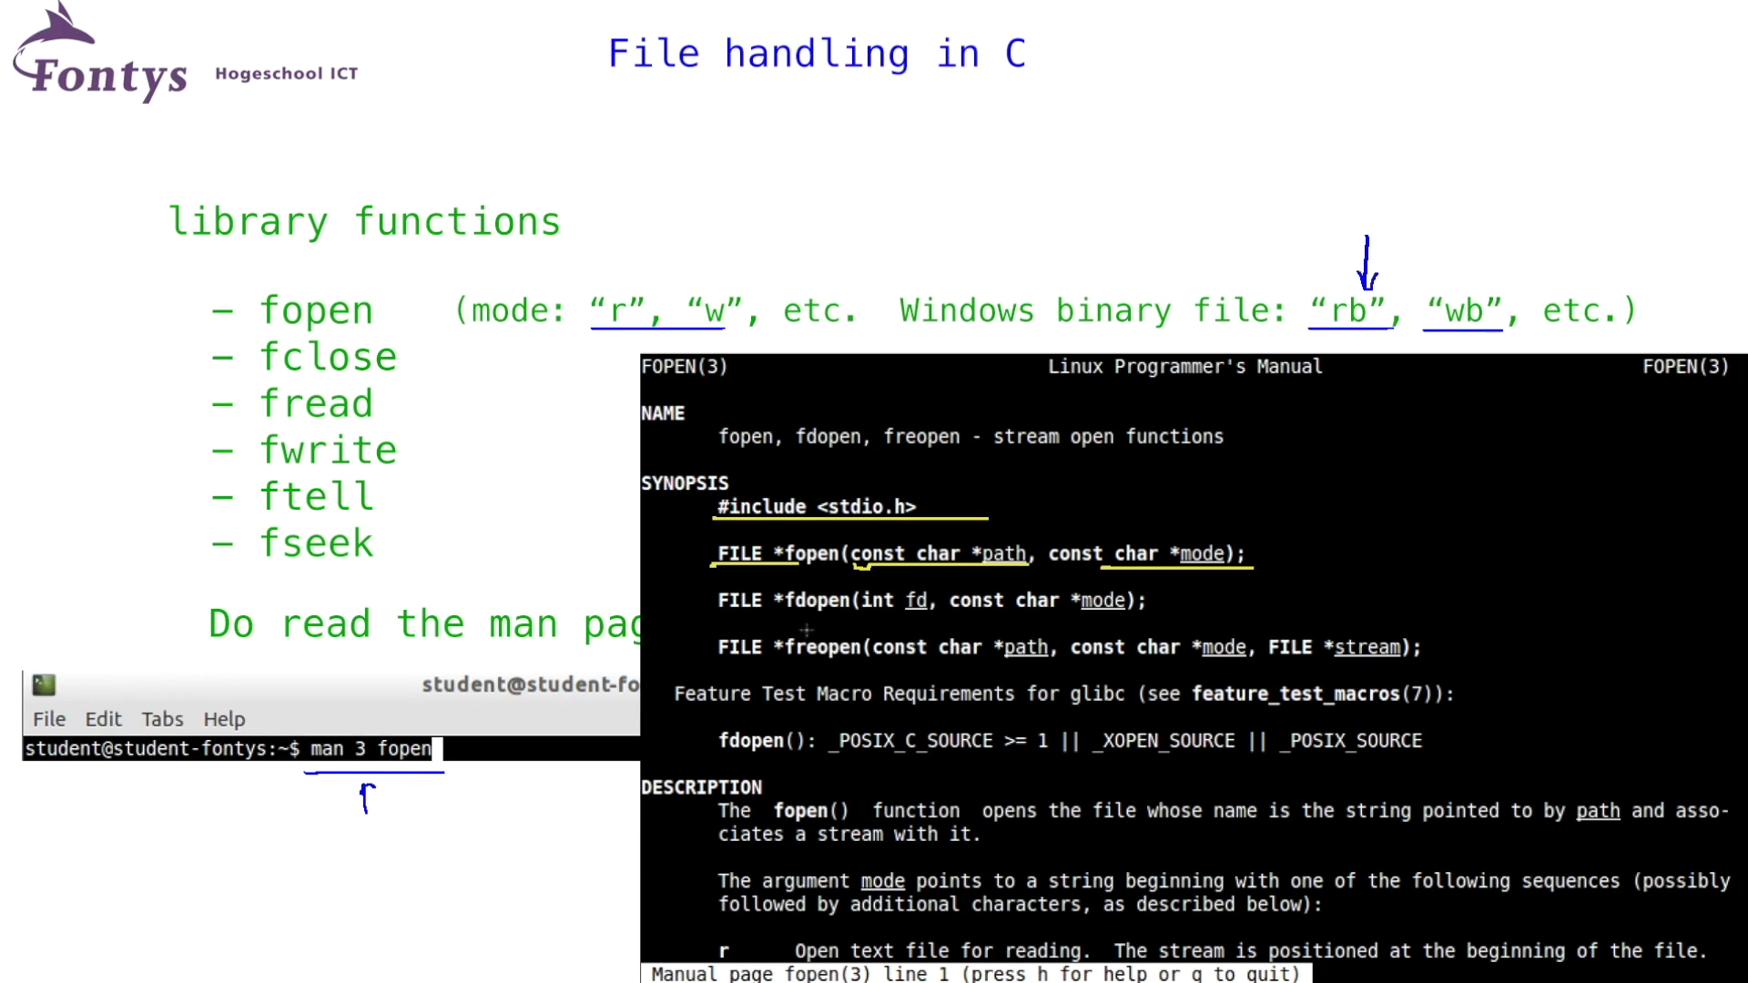
pyautogui.moveTo(953, 632)
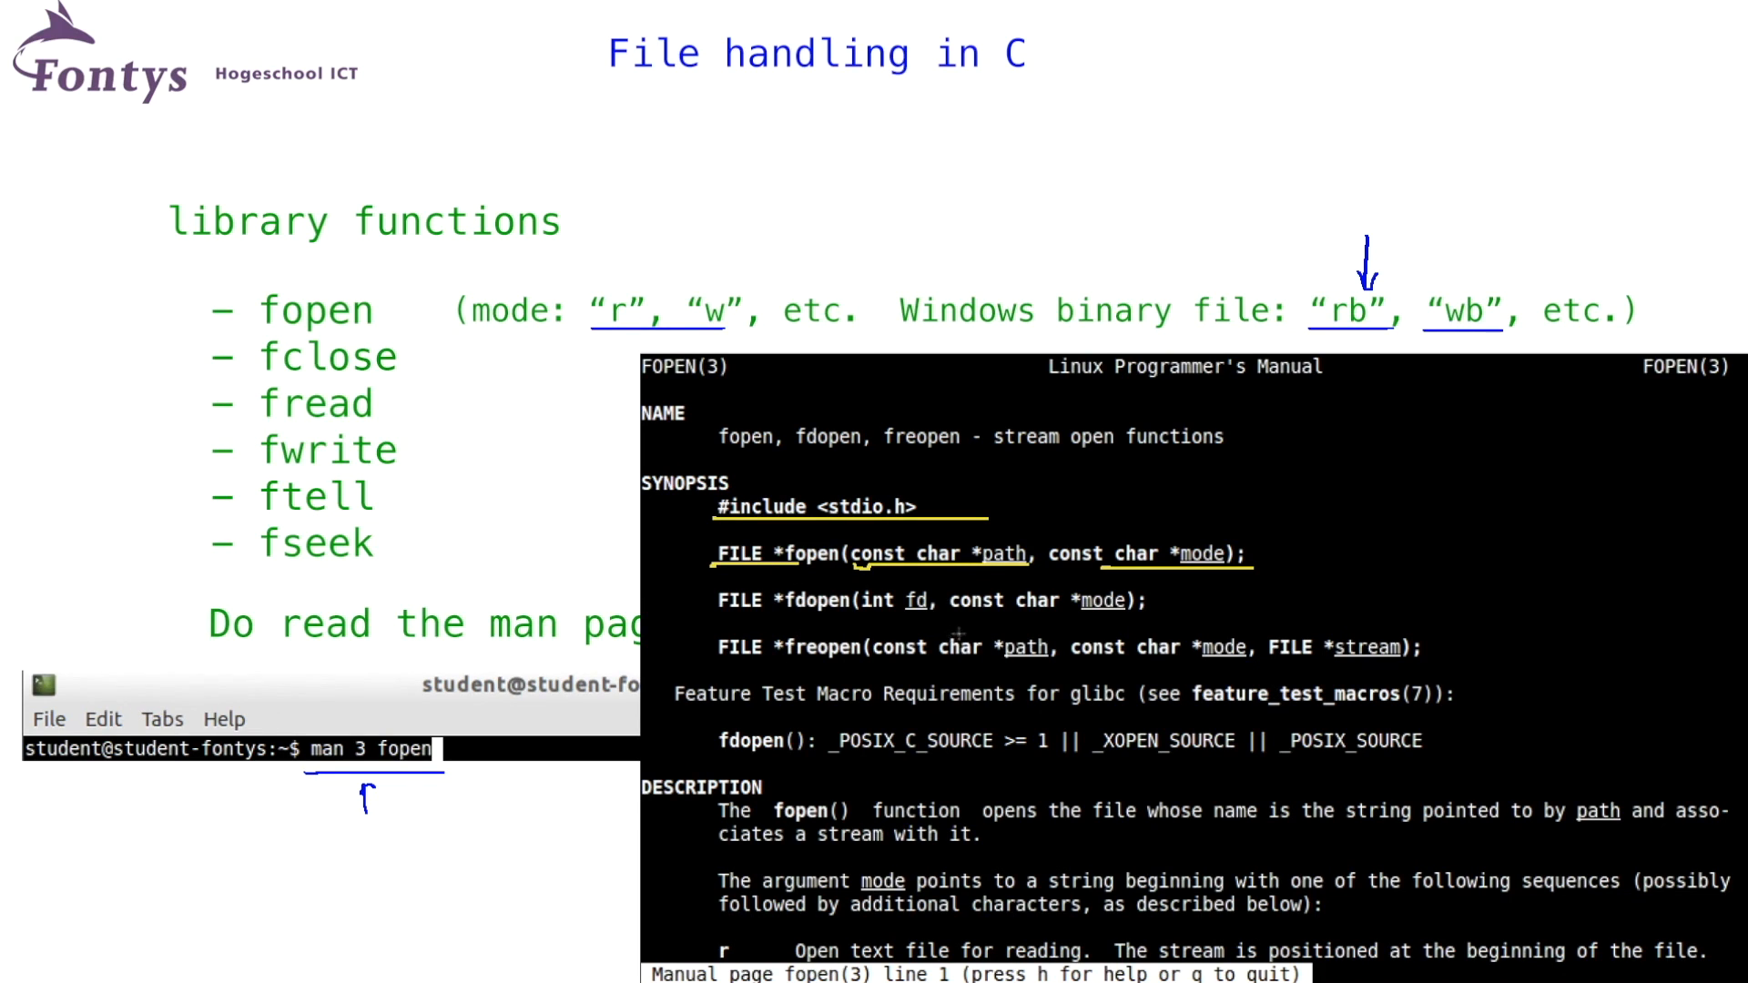